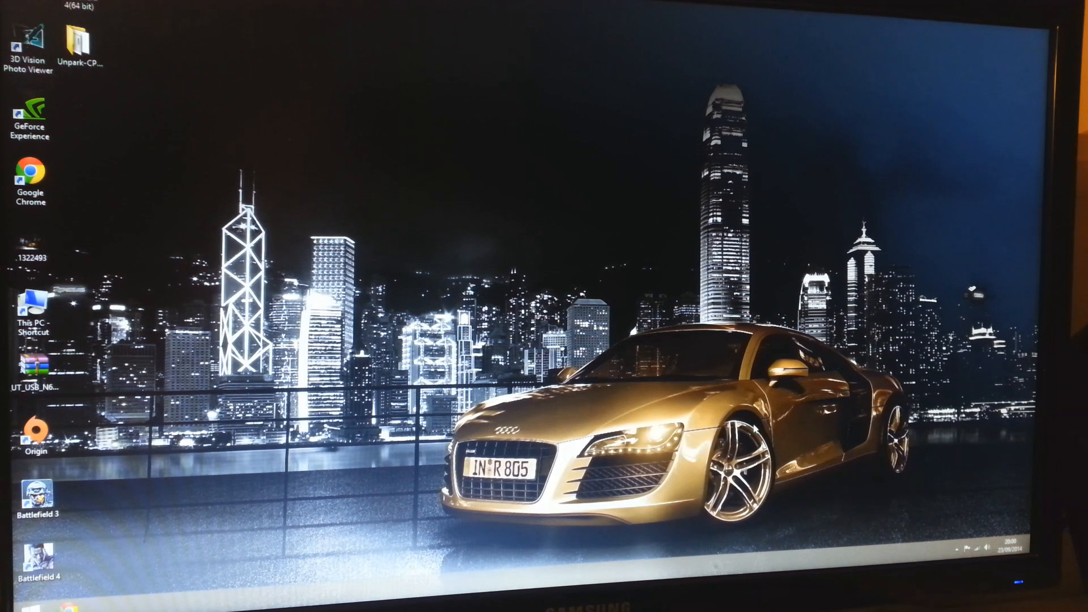
{"action": "mouse_move", "coordinate": [641, 377]}
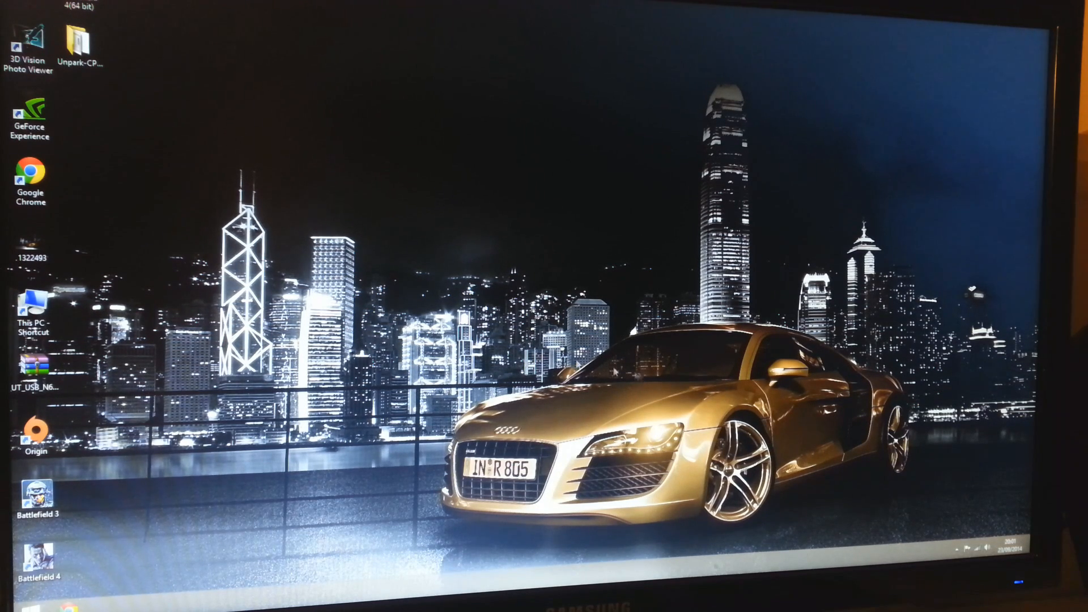
{"action": "mouse_move", "coordinate": [402, 300]}
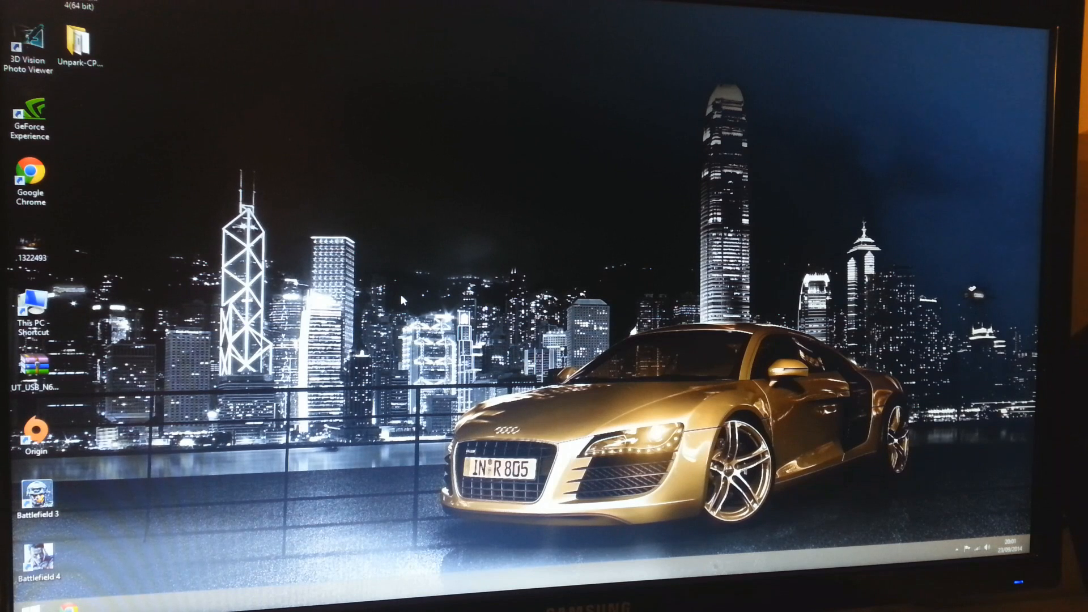
{"action": "mouse_move", "coordinate": [375, 273]}
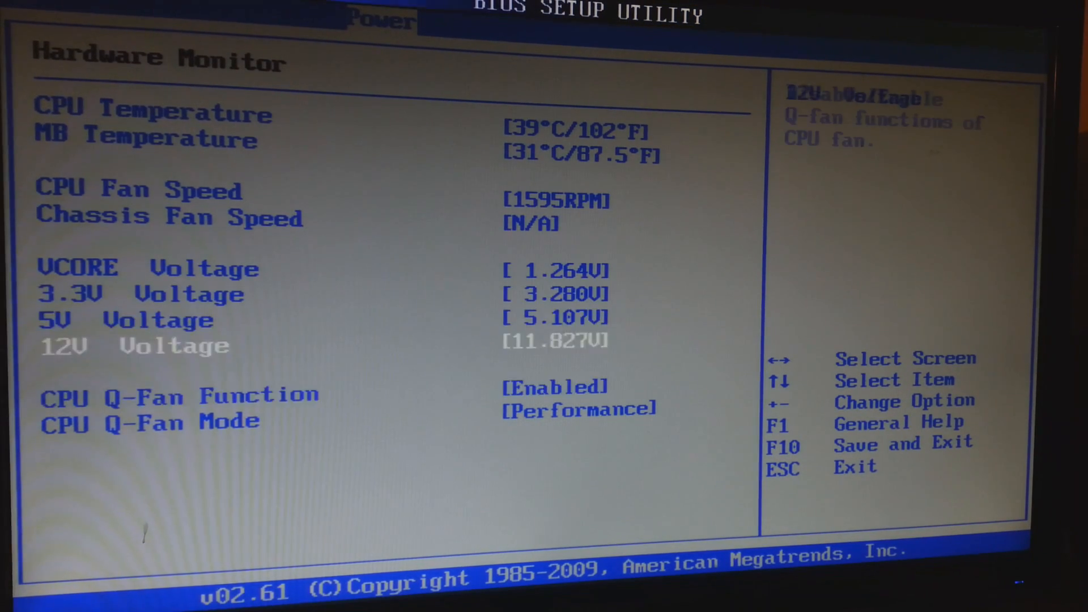
Review the BIOS Hardware Monitor readings, then boot into Windows with Cinebench R15 open
{"action": "key", "text": "up"}
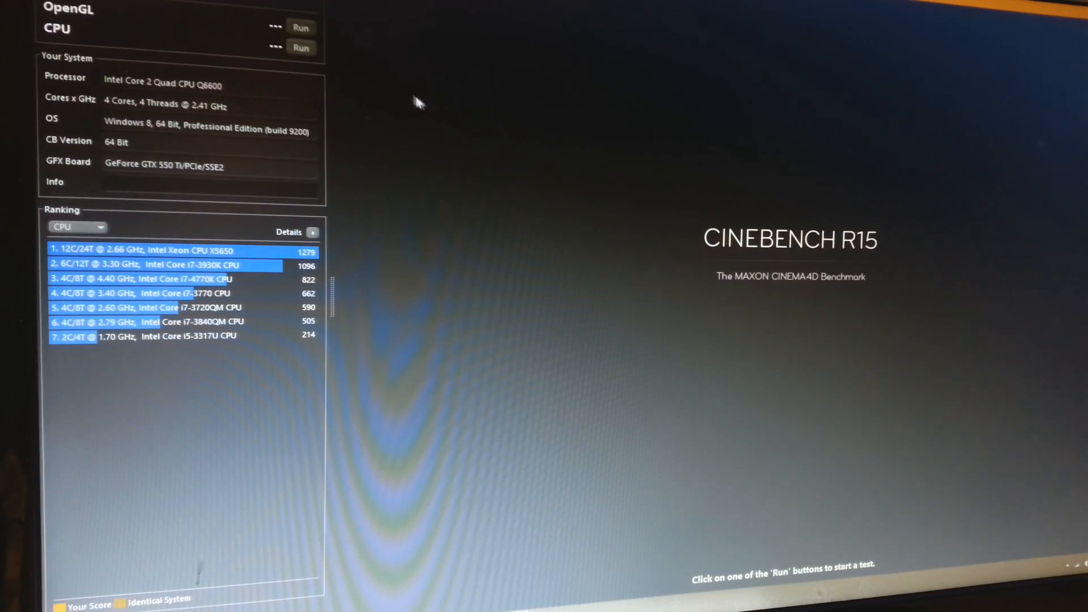
{"action": "mouse_move", "coordinate": [771, 111]}
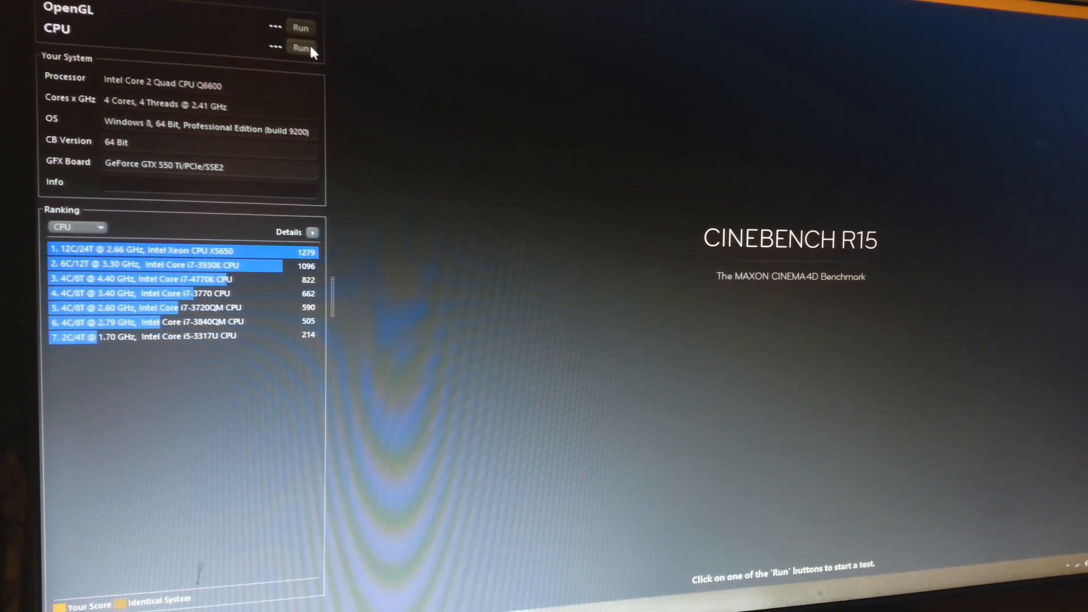
Run the Cinebench CPU benchmark at stock 2.41 GHz, scoring 237
{"action": "left_click", "coordinate": [300, 48]}
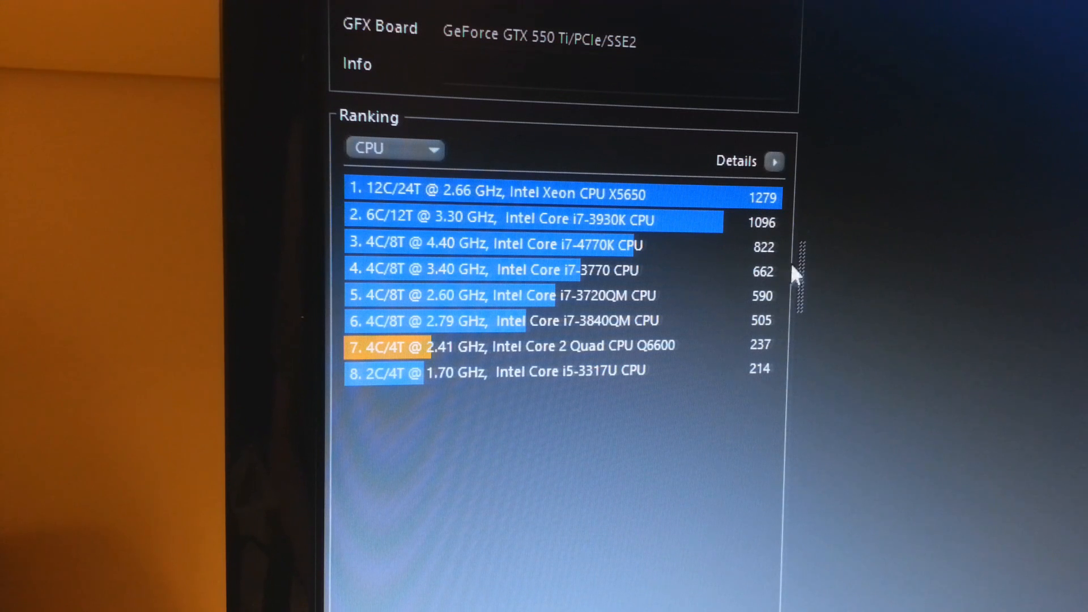
{"action": "mouse_move", "coordinate": [782, 364]}
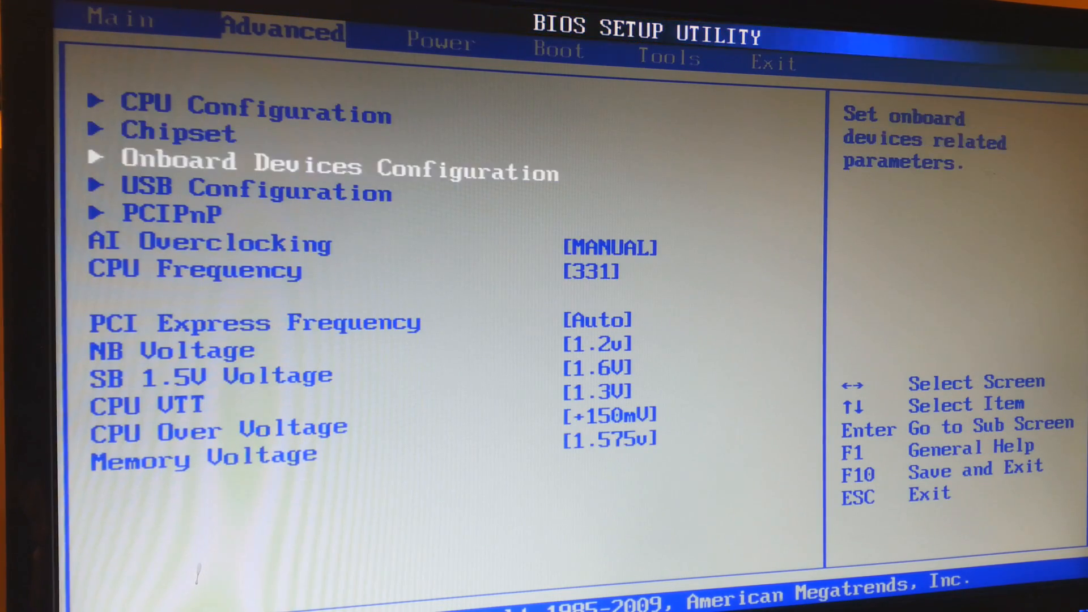
Overclock in BIOS: AI Overclocking Manual, CPU Frequency 331, CPU Over Voltage 1.575v
{"action": "key", "text": "Down"}
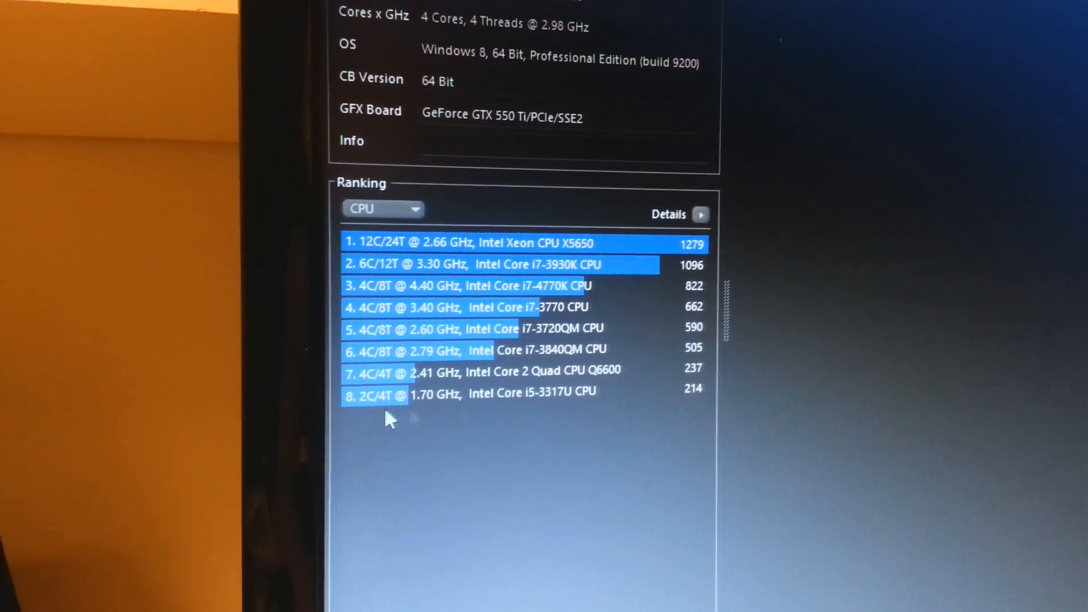
{"action": "mouse_move", "coordinate": [434, 395]}
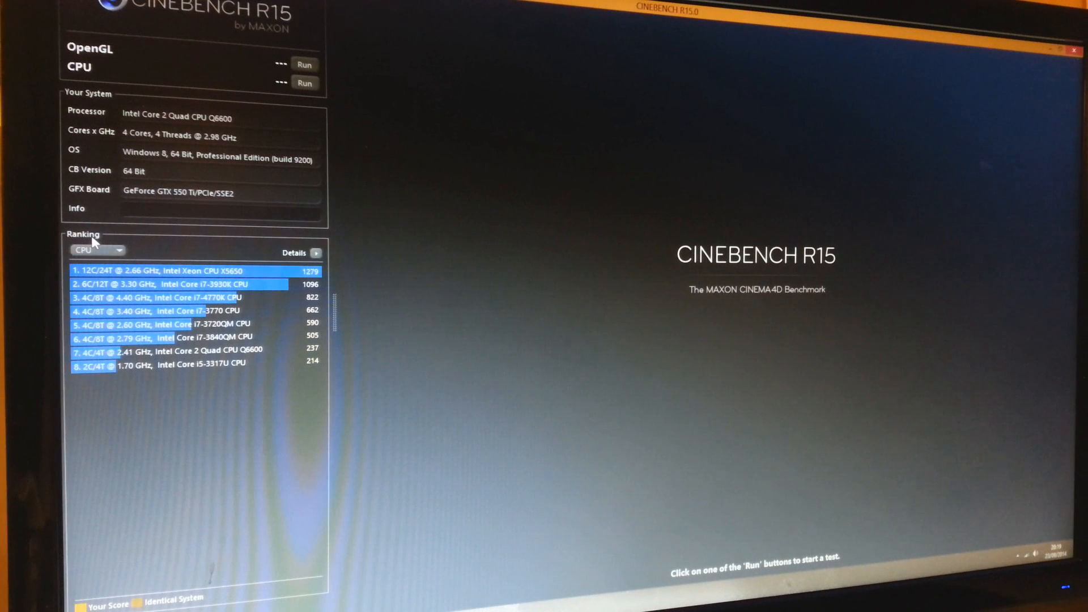
Rerun the CPU benchmark on the overclocked 2.98 GHz Q6600, scoring 286 cb
{"action": "left_click", "coordinate": [304, 84]}
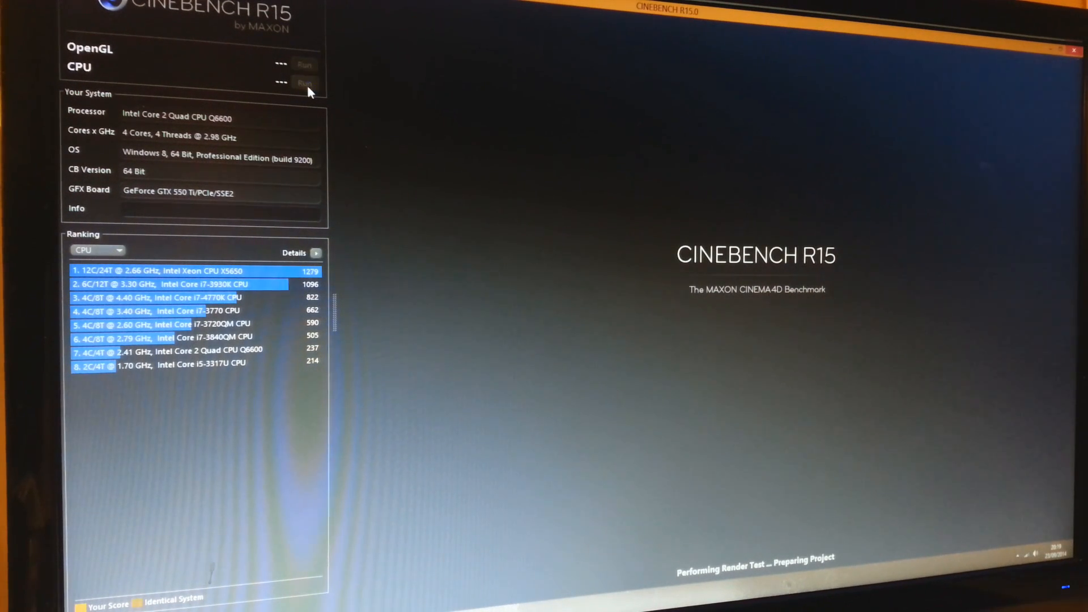
{"action": "left_click", "coordinate": [304, 84]}
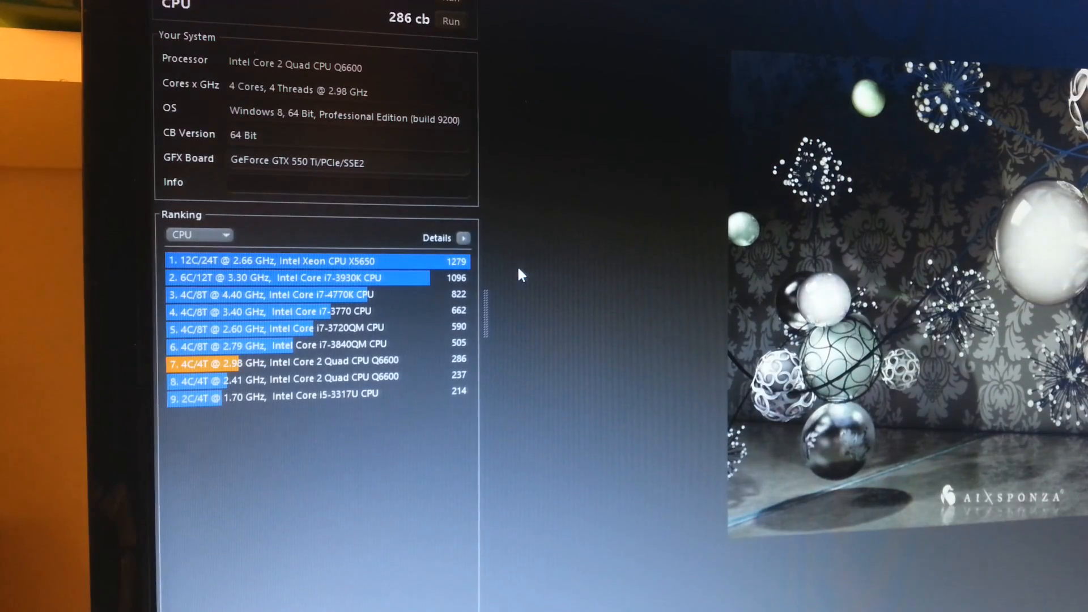
{"action": "mouse_move", "coordinate": [507, 412]}
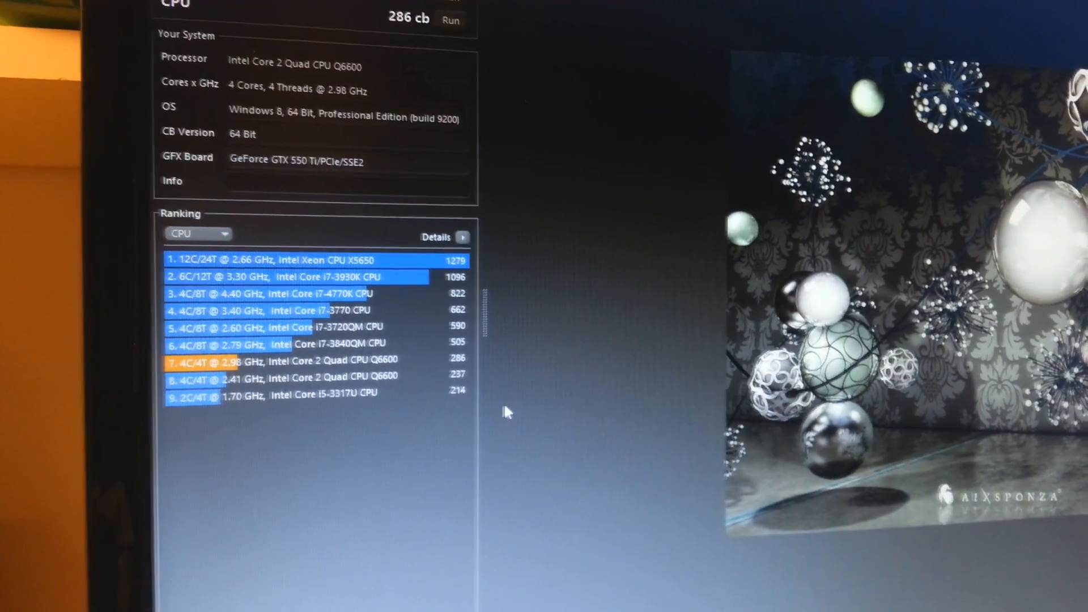